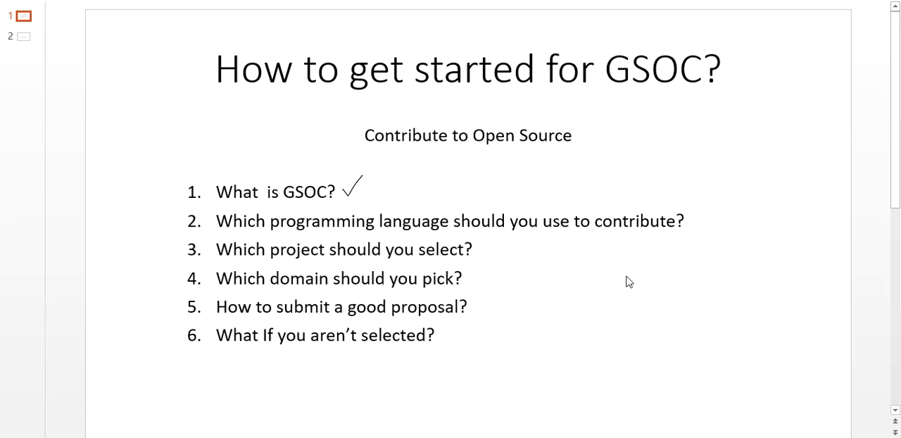
pyautogui.moveTo(209, 92)
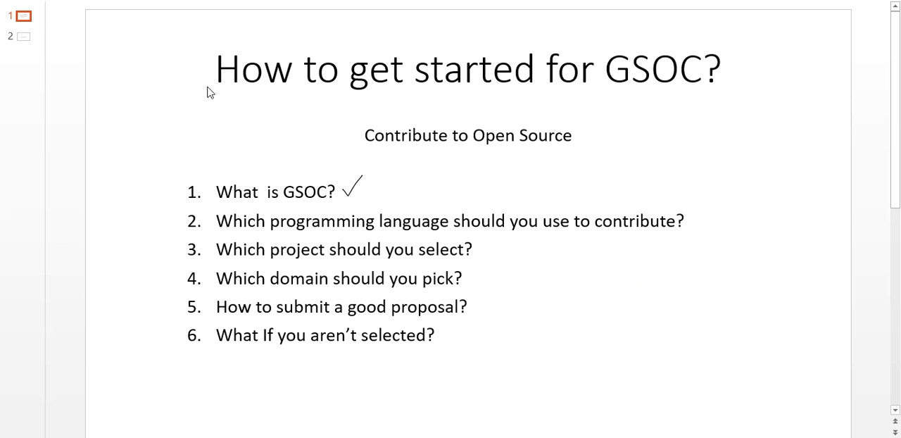
pyautogui.moveTo(352, 204)
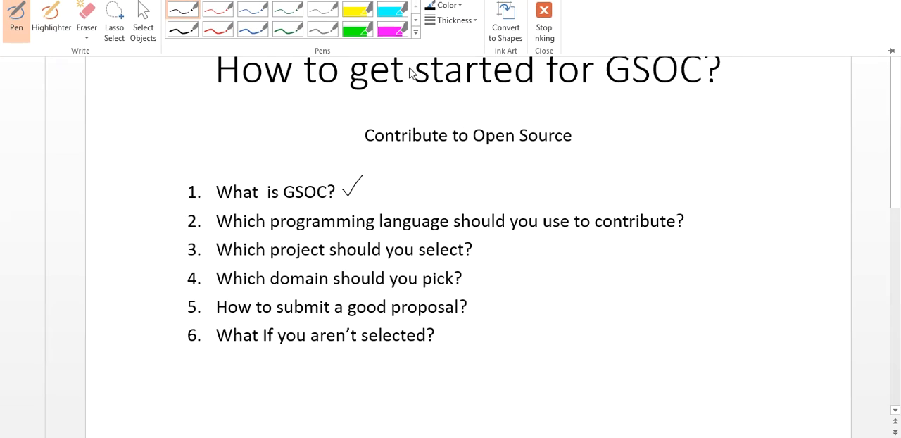
# Open slide 2, the slide about which programming language to choose
pyautogui.click(541, 12)
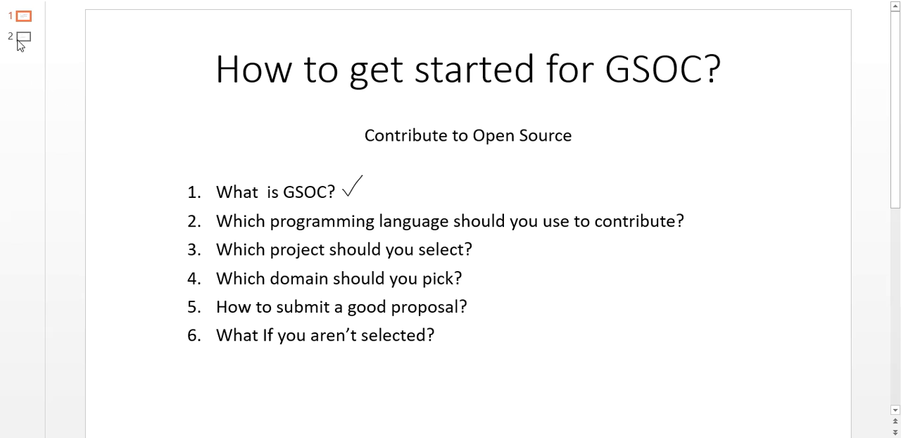
pyautogui.click(23, 36)
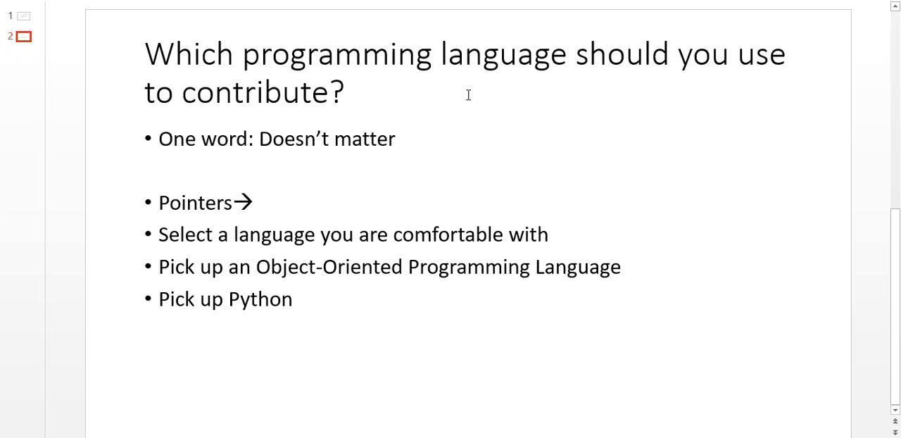
pyautogui.moveTo(263, 171)
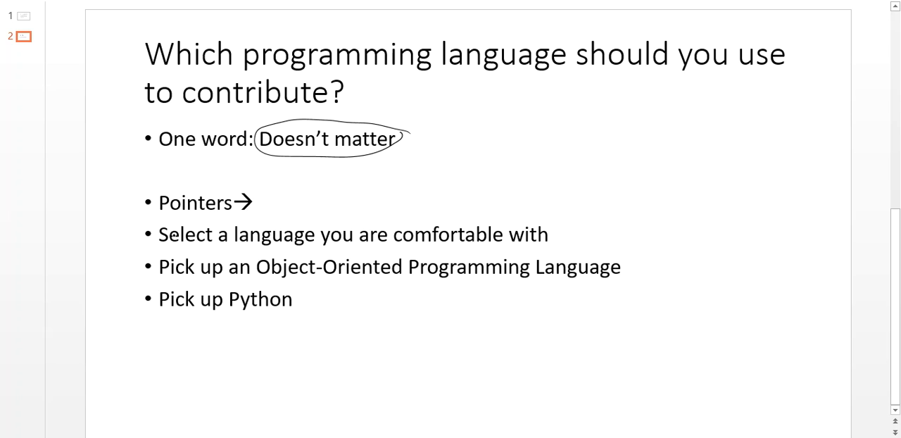
# Ink a bracket beside the last three bullets and start a handwritten language list
pyautogui.moveTo(152, 226); pyautogui.dragTo(155, 310)
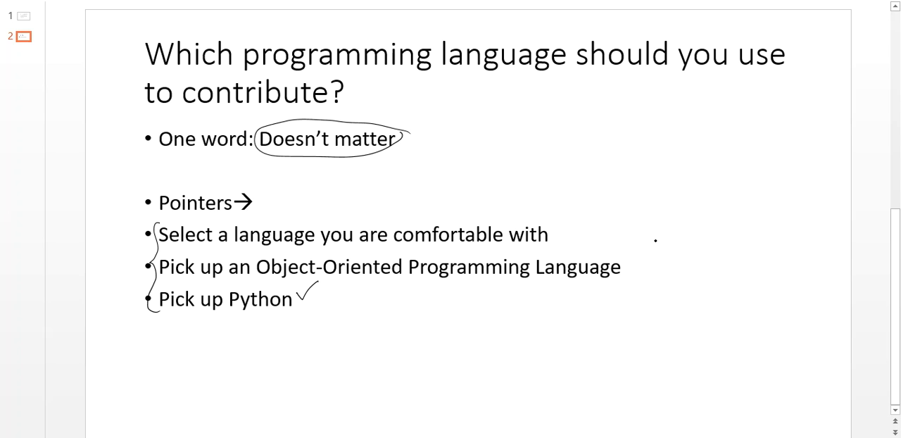
pyautogui.moveTo(637, 247); pyautogui.dragTo(630, 306)
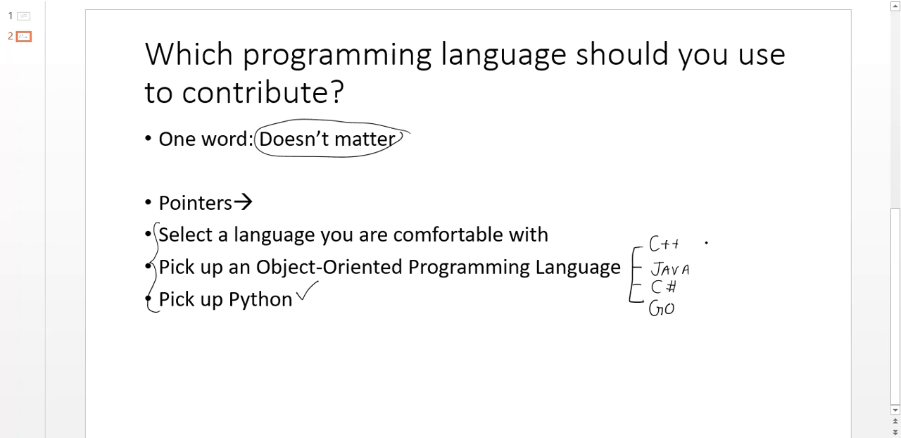
# Draw a closing brace around the C++, Java, C#, Go list and tick Java
pyautogui.moveTo(704, 243); pyautogui.dragTo(704, 310)
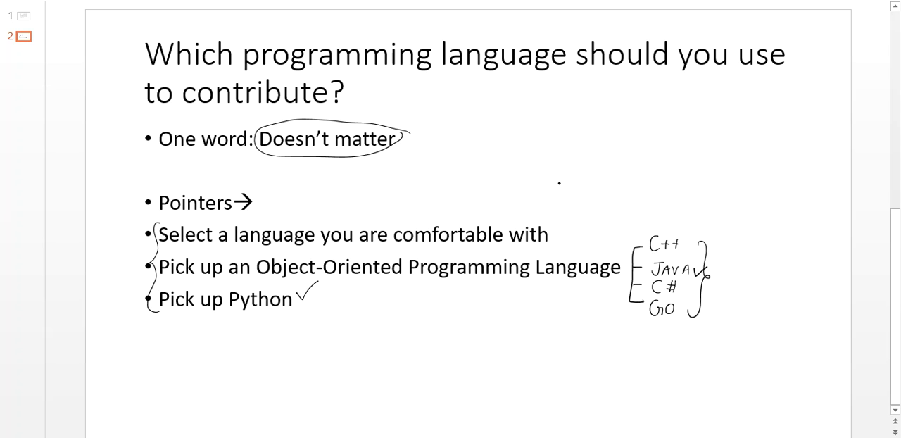
pyautogui.moveTo(513, 189)
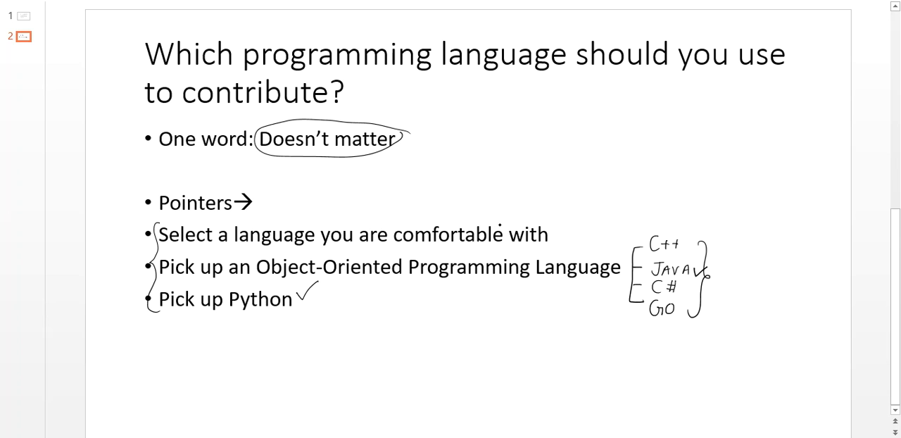
pyautogui.moveTo(850, 295)
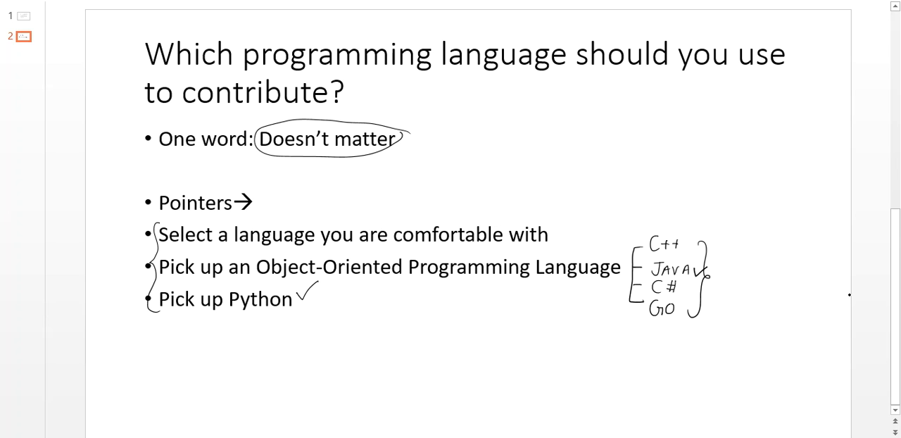